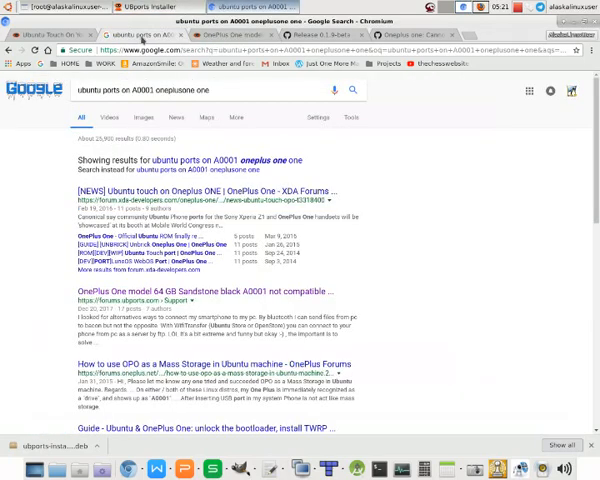
- Read the OnePlus One A0001 compatibility forum thread, then start installing on the OnePlus One
{"action": "left_click", "coordinate": [198, 290]}
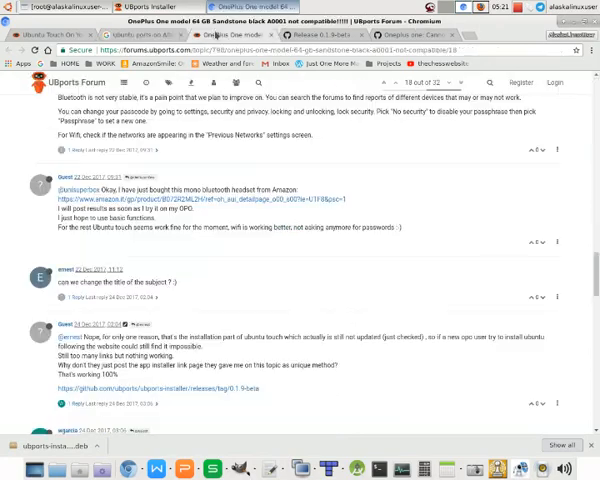
{"action": "scroll", "scroll_direction": "up", "scroll_amount": 3}
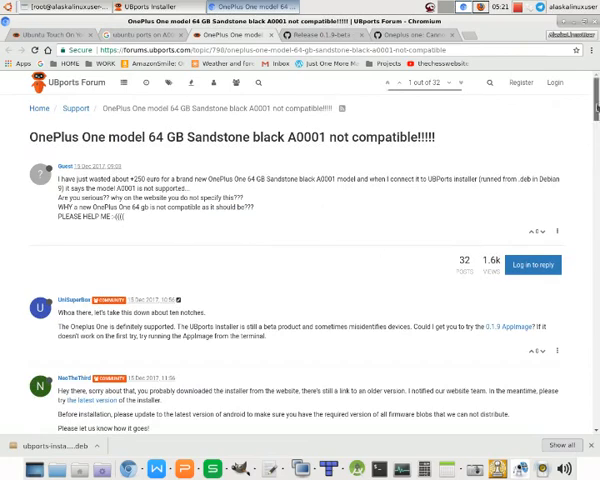
{"action": "scroll", "scroll_direction": "down", "scroll_amount": 3}
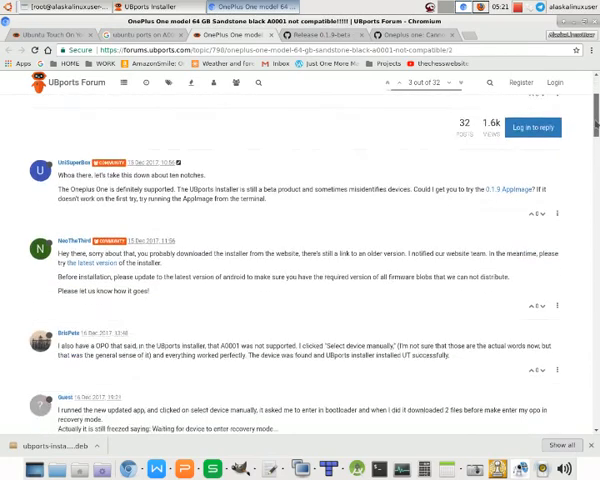
{"action": "scroll", "scroll_direction": "down", "scroll_amount": 3}
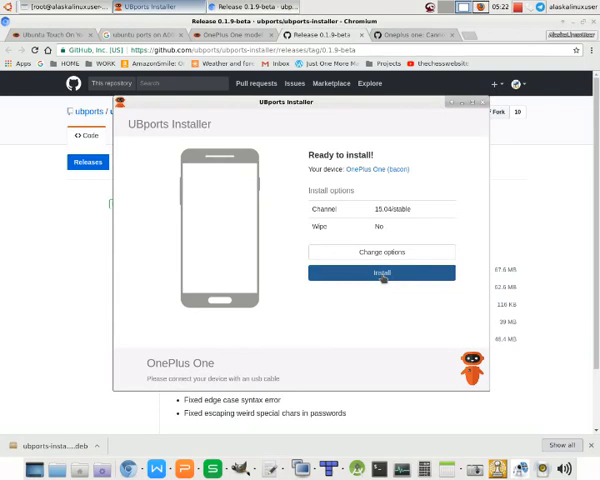
{"action": "left_click", "coordinate": [382, 272]}
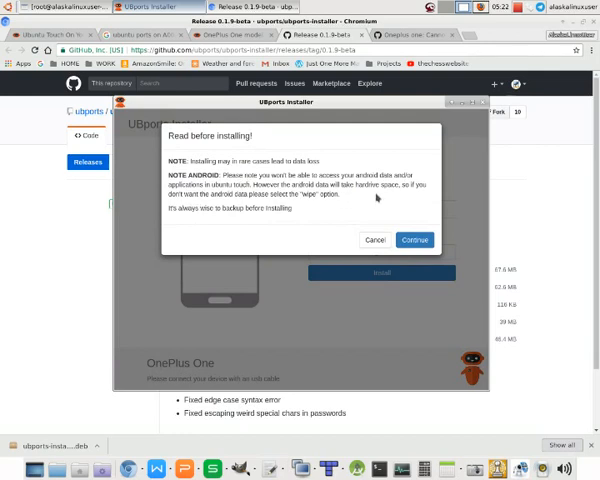
{"action": "mouse_move", "coordinate": [224, 202]}
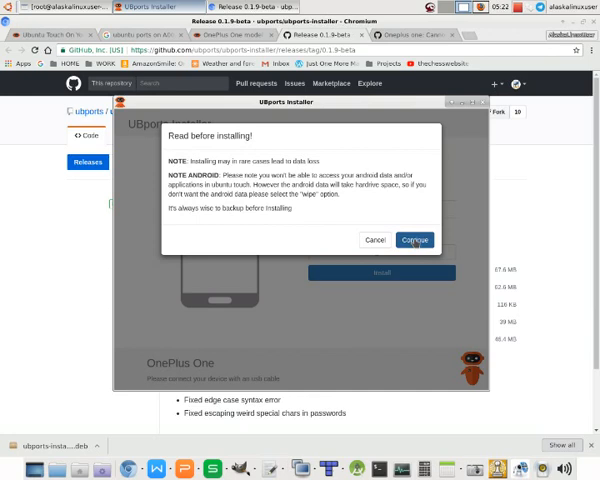
- Continue past the 'Read before installing' data-loss warning
{"action": "left_click", "coordinate": [413, 239]}
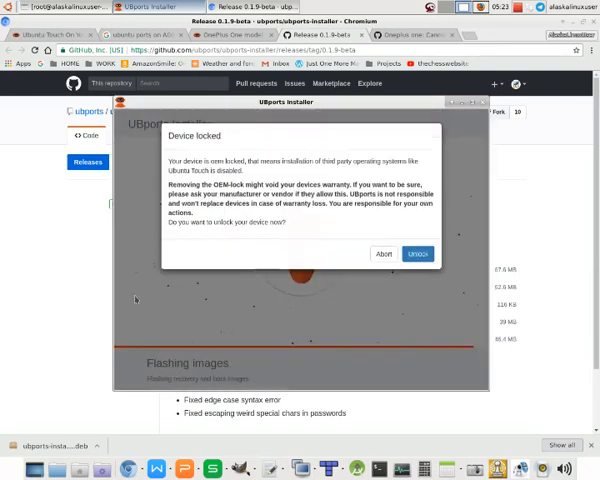
{"action": "mouse_move", "coordinate": [260, 170]}
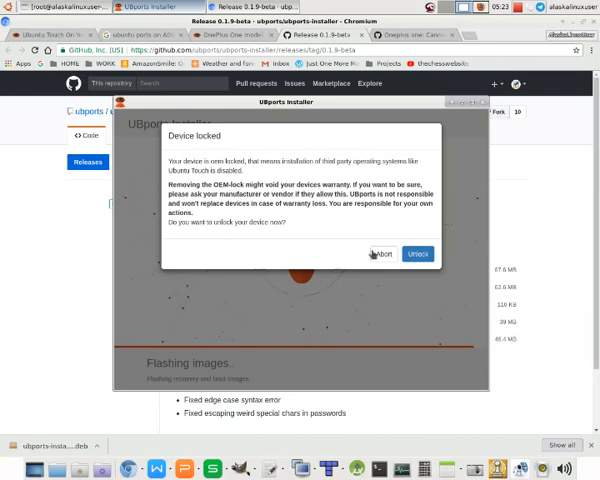
- Abort the 'Device locked' prompt instead of unlocking the OnePlus One
{"action": "left_click", "coordinate": [417, 253]}
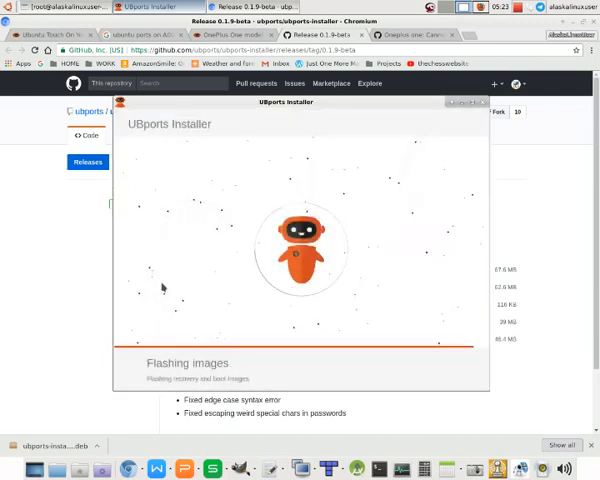